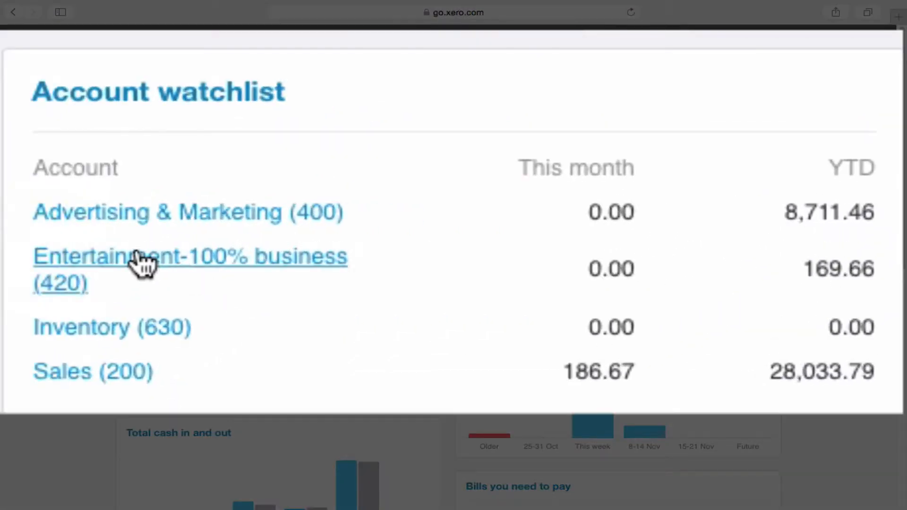
pyautogui.moveTo(225, 285)
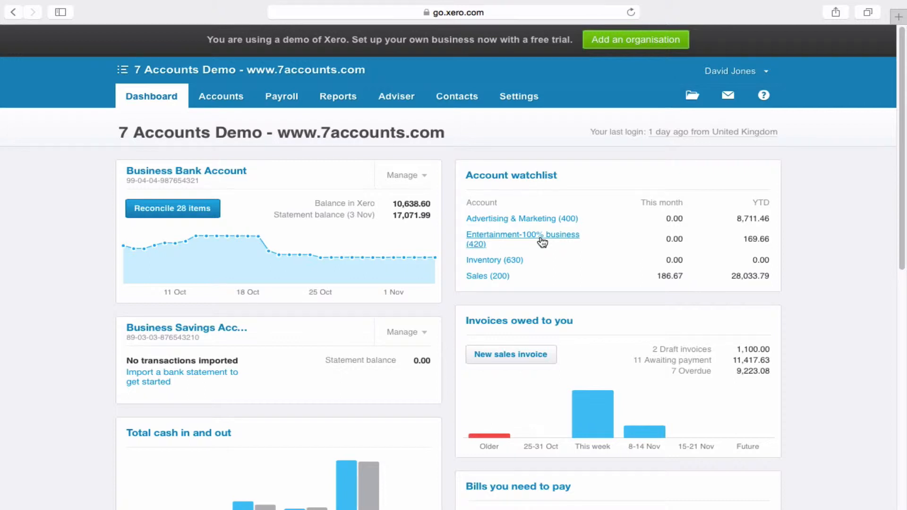
# Navigate from Settings through General Settings to the Chart of Accounts list
pyautogui.click(518, 97)
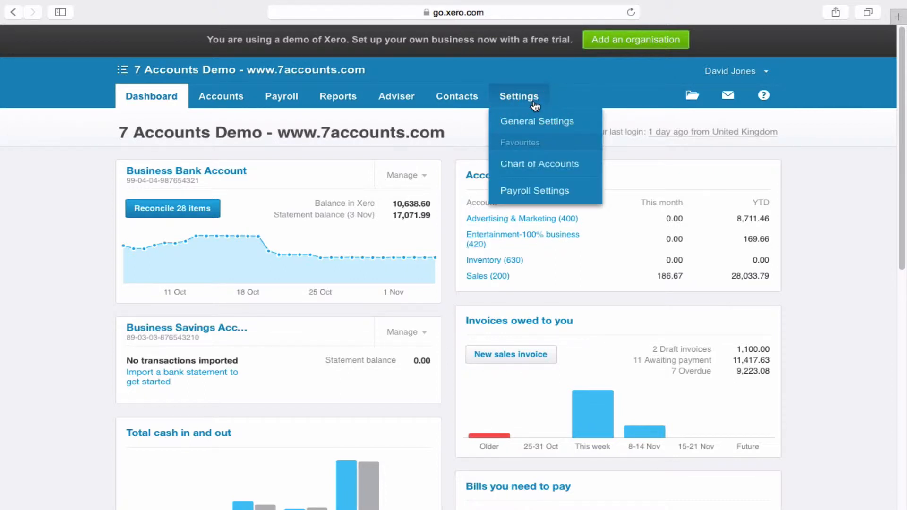
pyautogui.moveTo(554, 170)
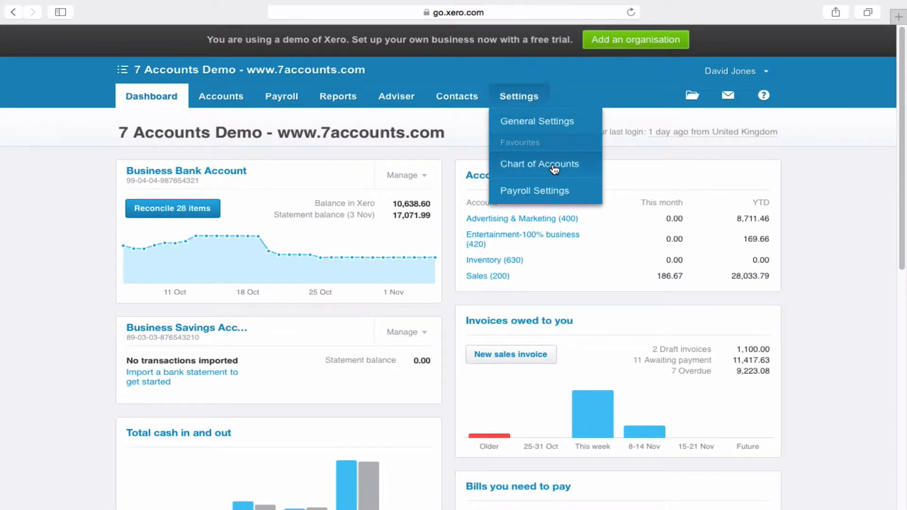
pyautogui.click(551, 121)
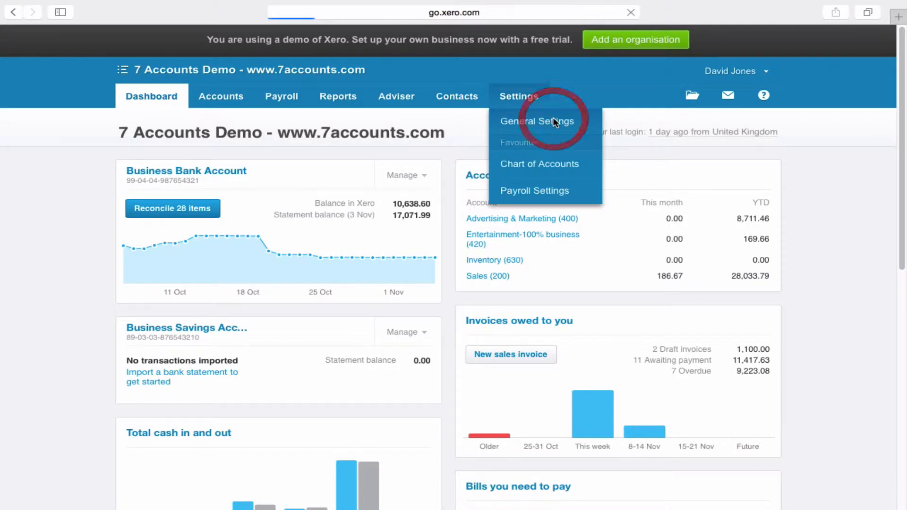
pyautogui.click(536, 121)
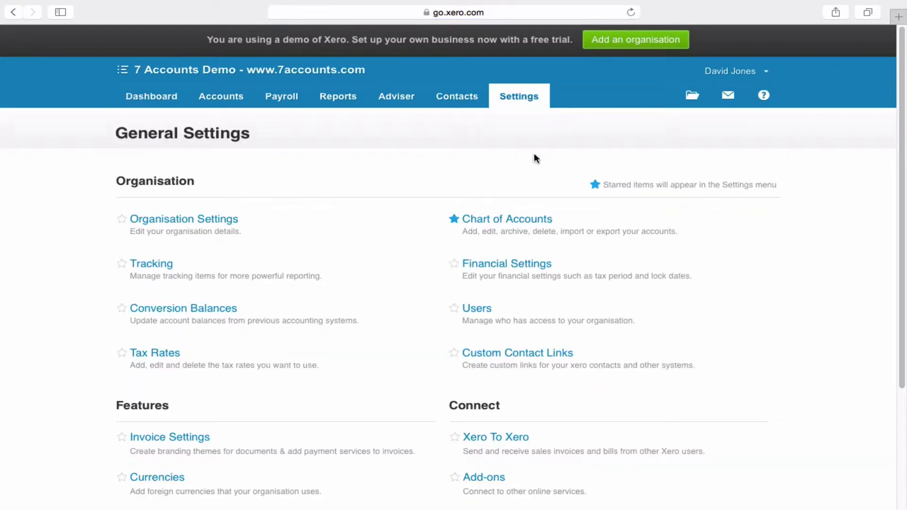
pyautogui.click(508, 219)
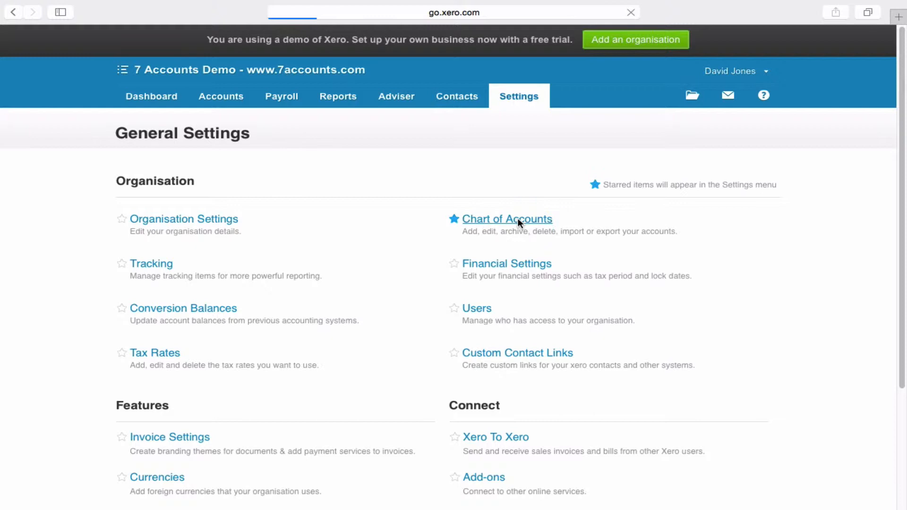
pyautogui.click(507, 219)
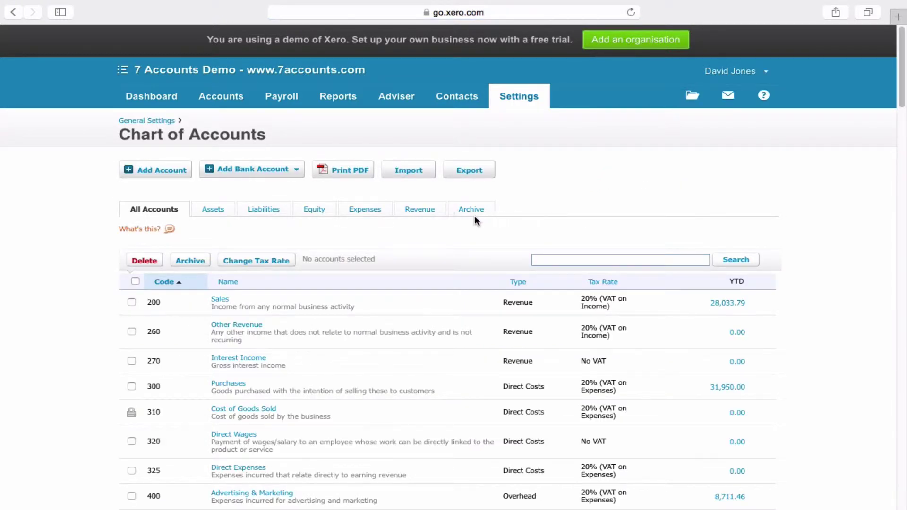
pyautogui.moveTo(161, 170)
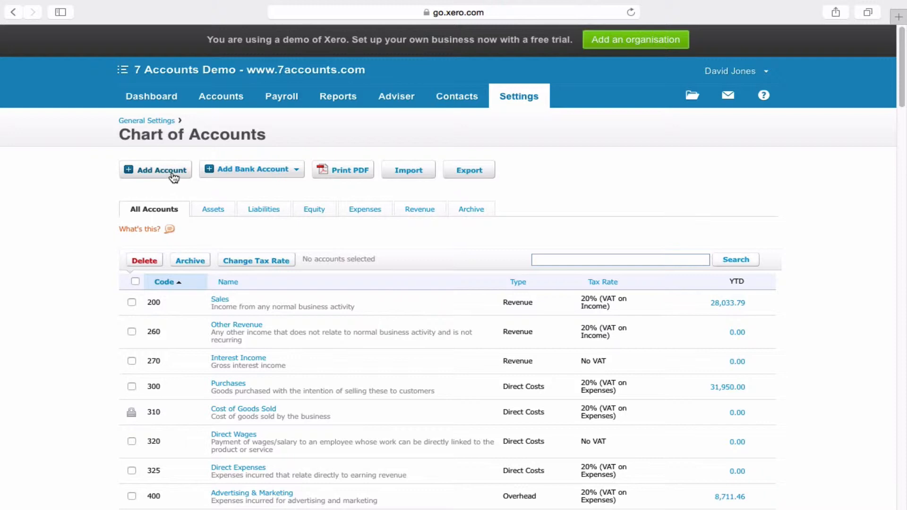
# Start a new account from the Chart of Accounts via Add Account
pyautogui.click(160, 170)
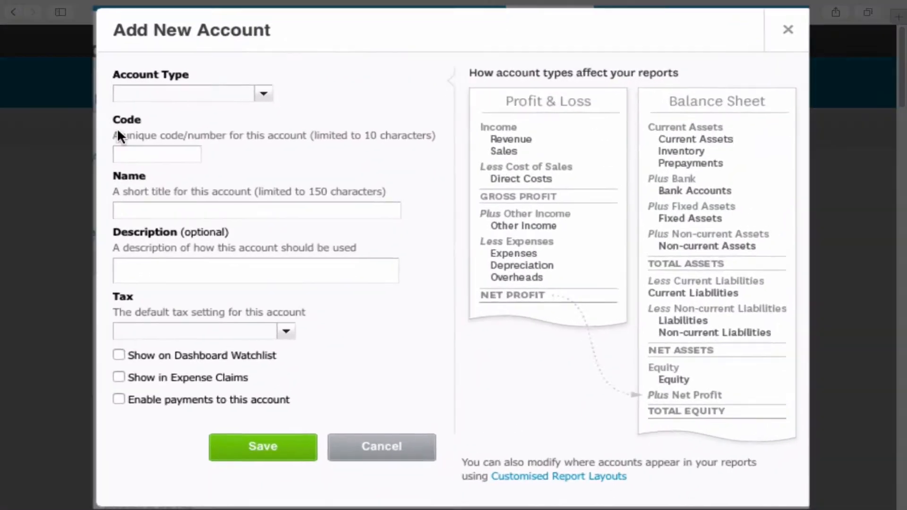
pyautogui.moveTo(326, 99)
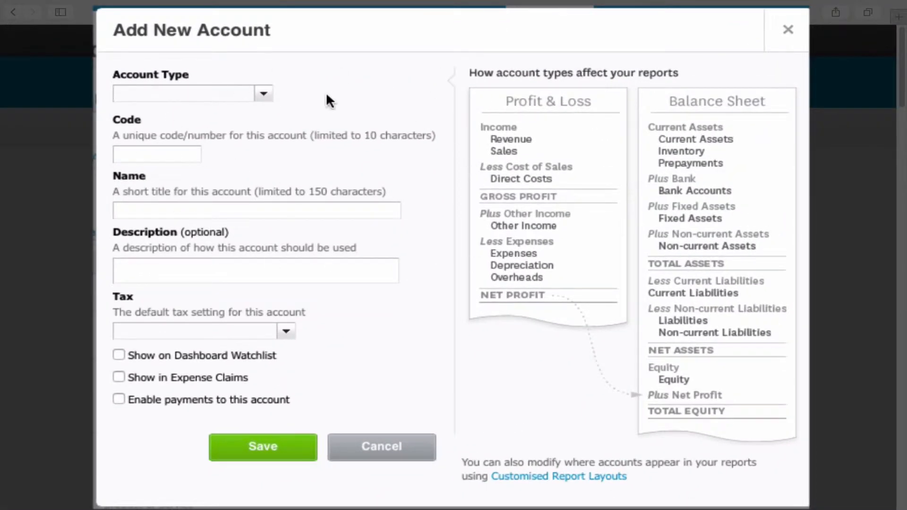
pyautogui.moveTo(428, 125)
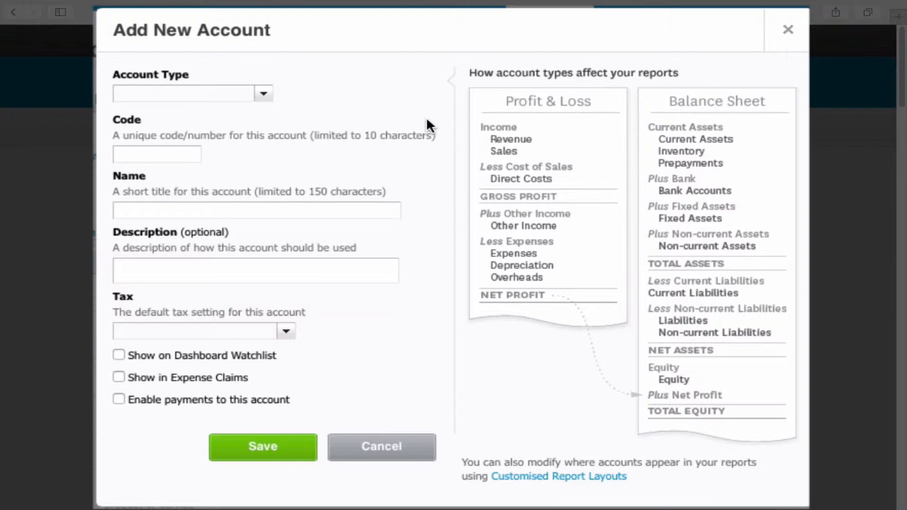
pyautogui.moveTo(424, 131)
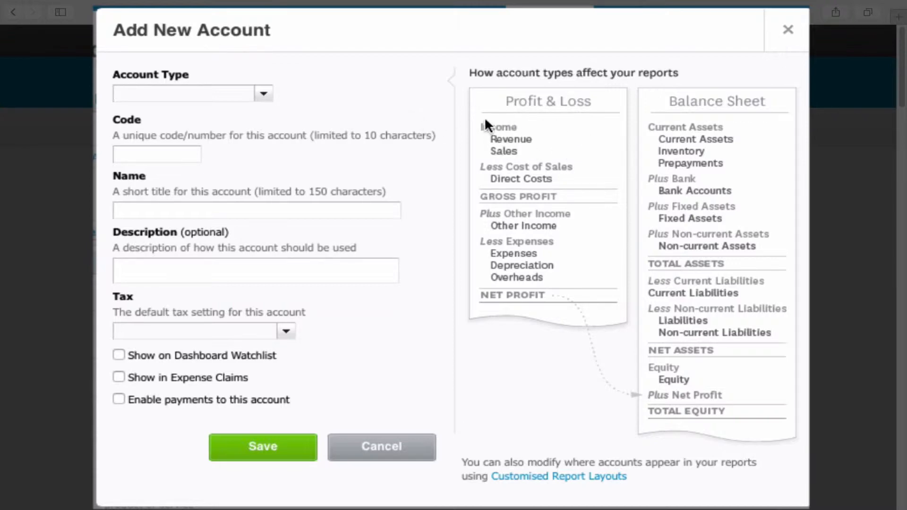
pyautogui.moveTo(481, 117)
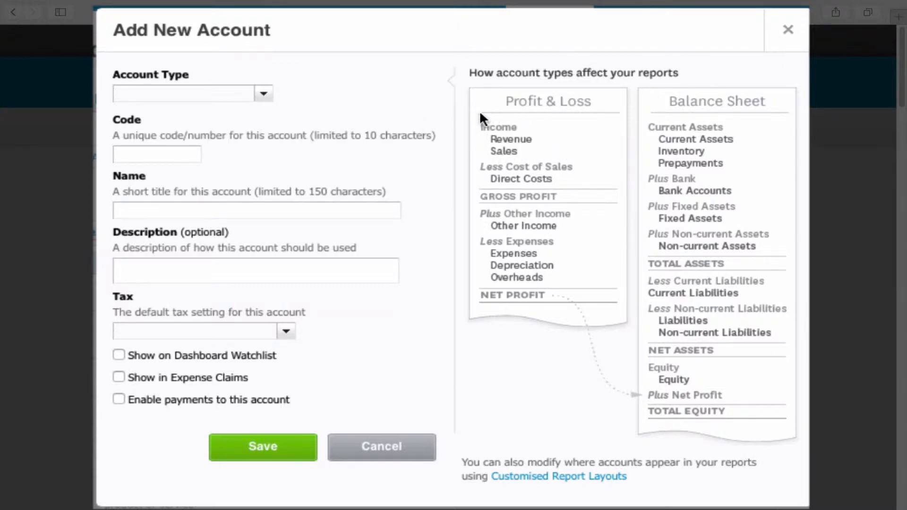
pyautogui.moveTo(548, 117)
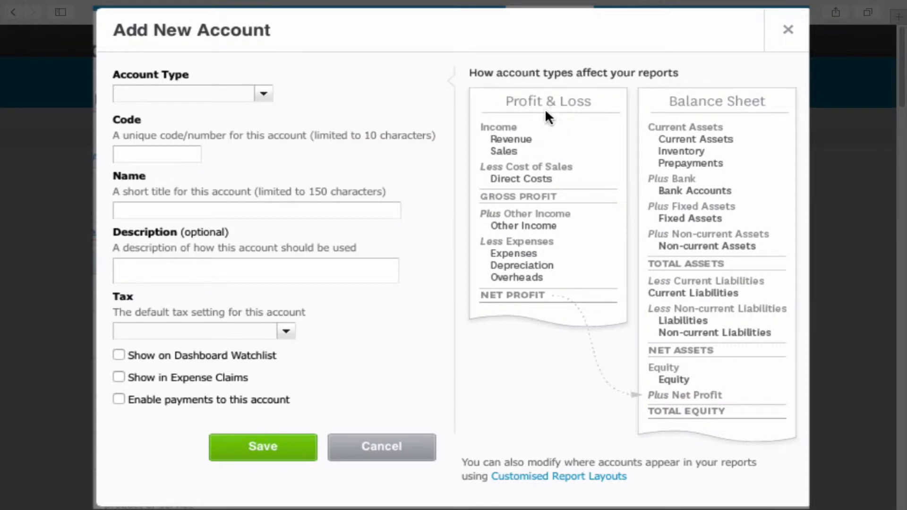
pyautogui.moveTo(489, 164)
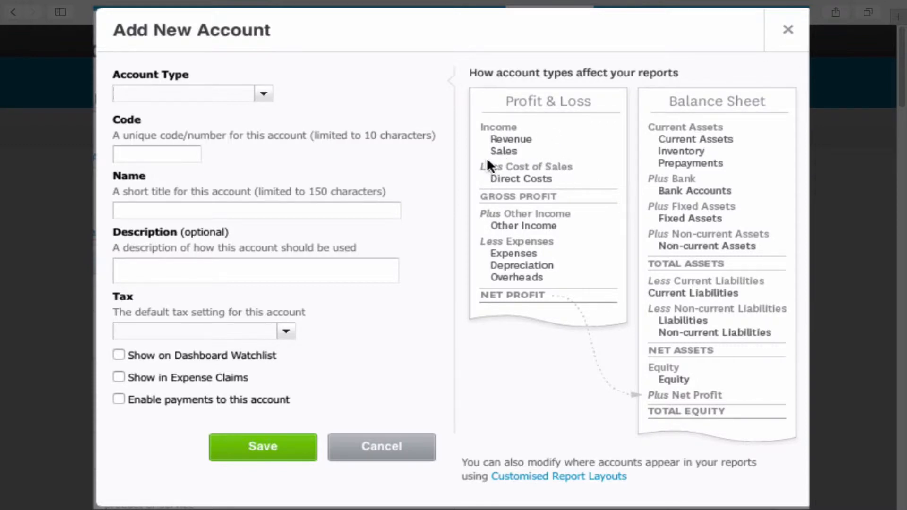
pyautogui.moveTo(516, 244)
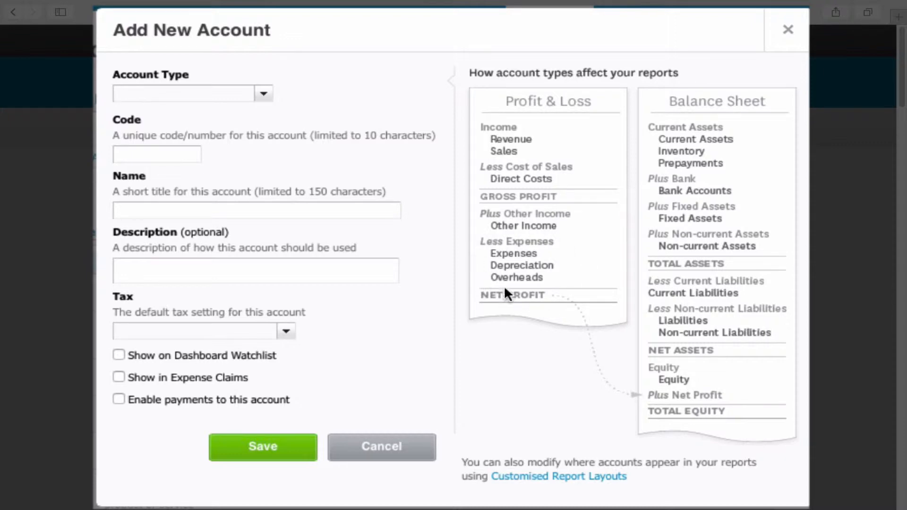
pyautogui.moveTo(695, 275)
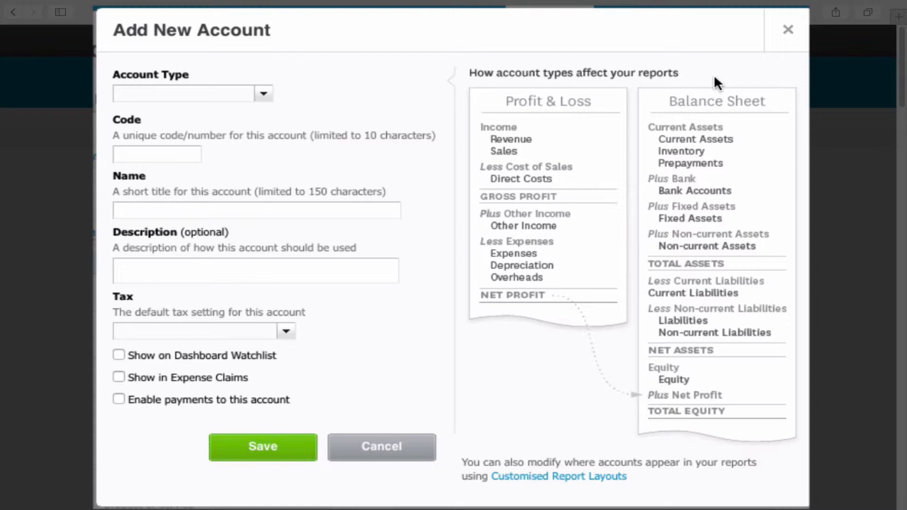
pyautogui.moveTo(741, 132)
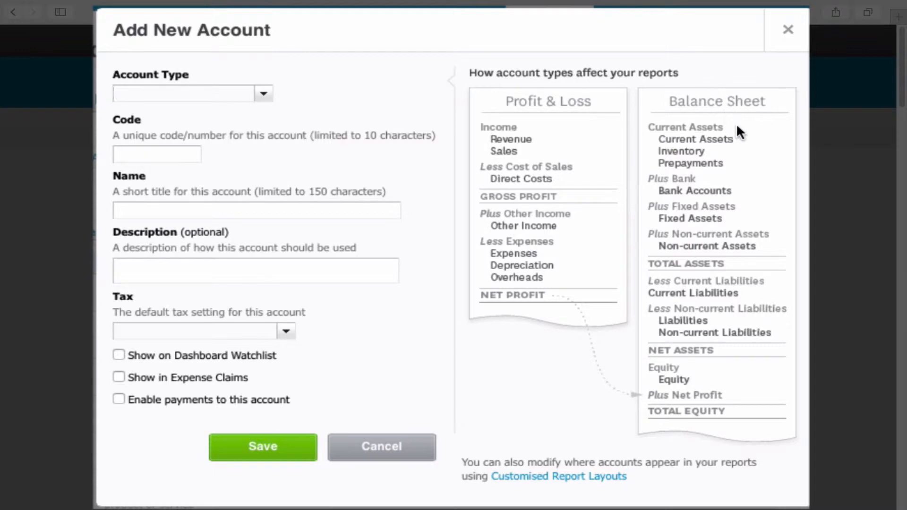
pyautogui.moveTo(712, 121)
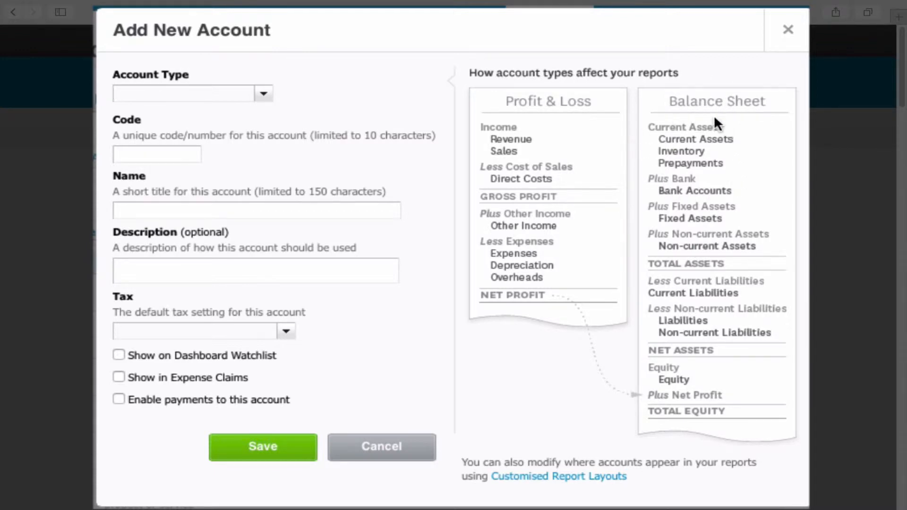
pyautogui.moveTo(732, 236)
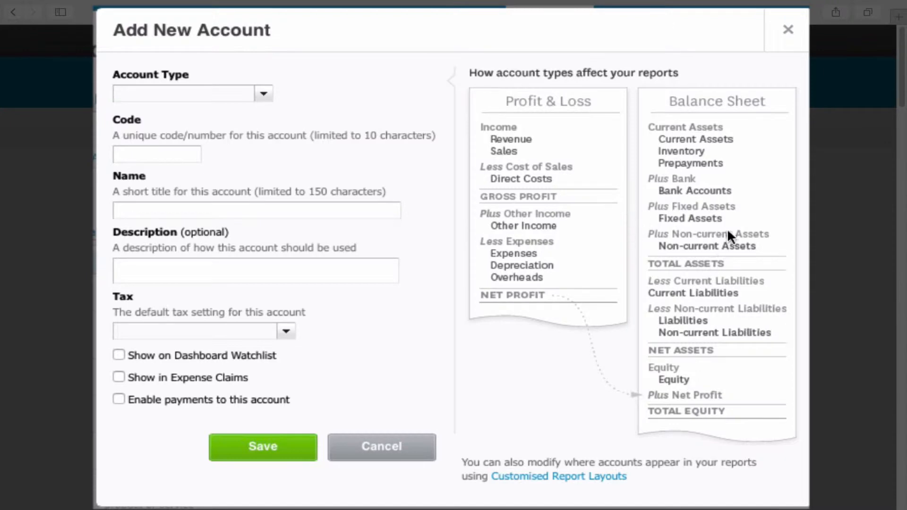
pyautogui.moveTo(669, 257)
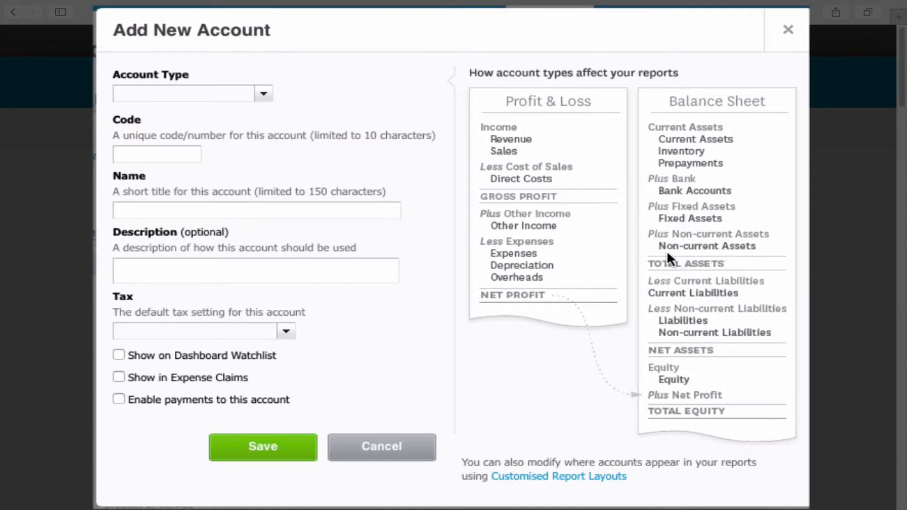
pyautogui.moveTo(742, 290)
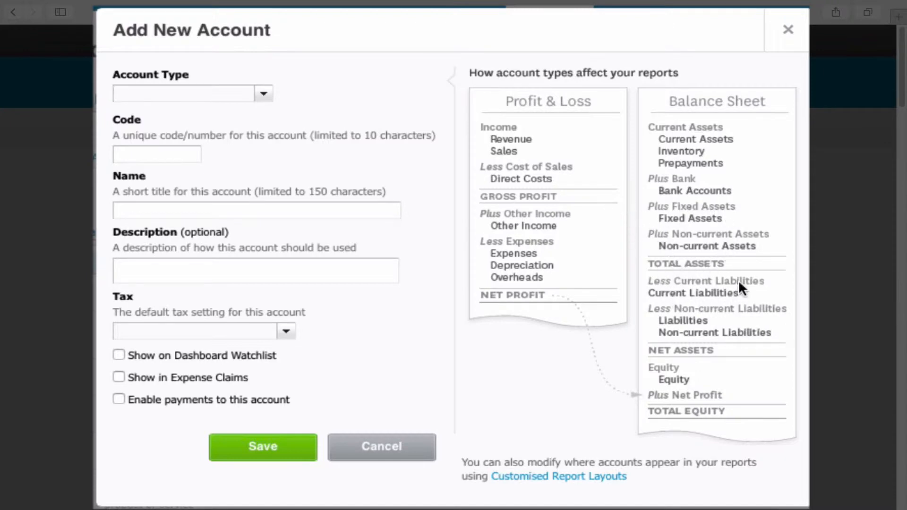
pyautogui.moveTo(712, 338)
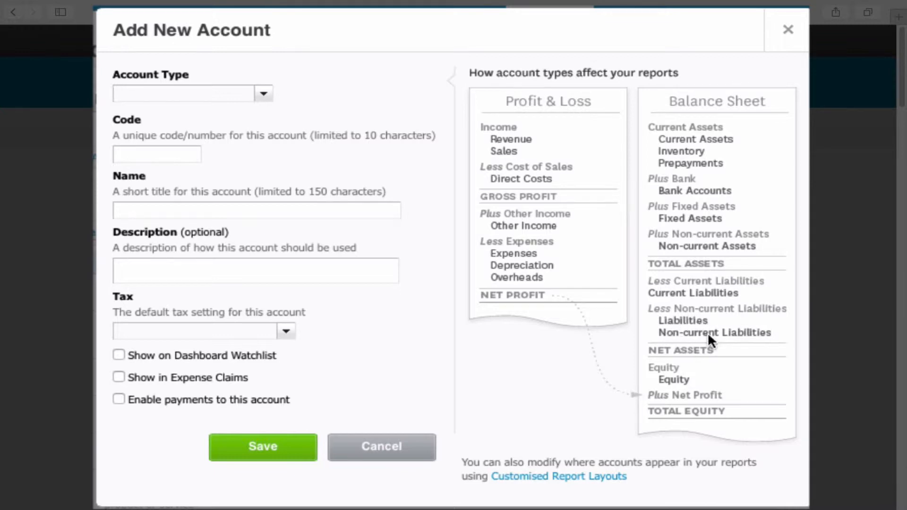
pyautogui.moveTo(647, 393)
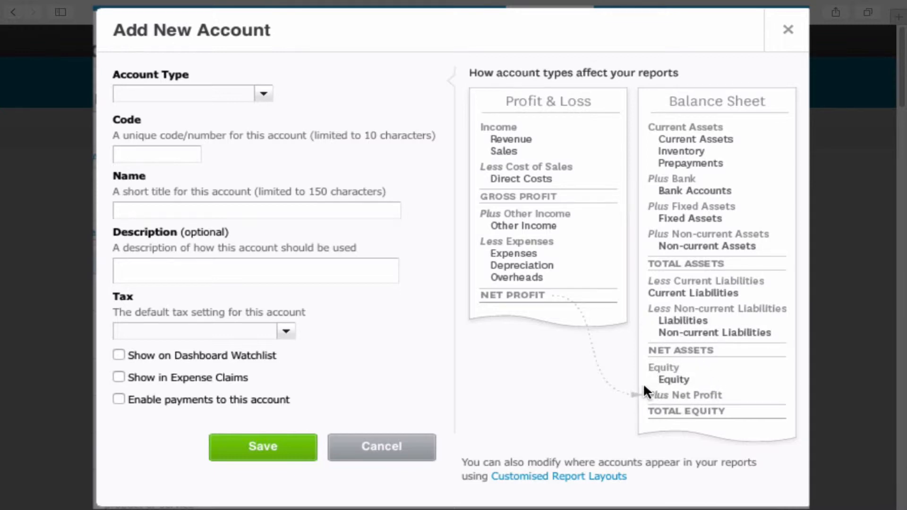
pyautogui.moveTo(333, 196)
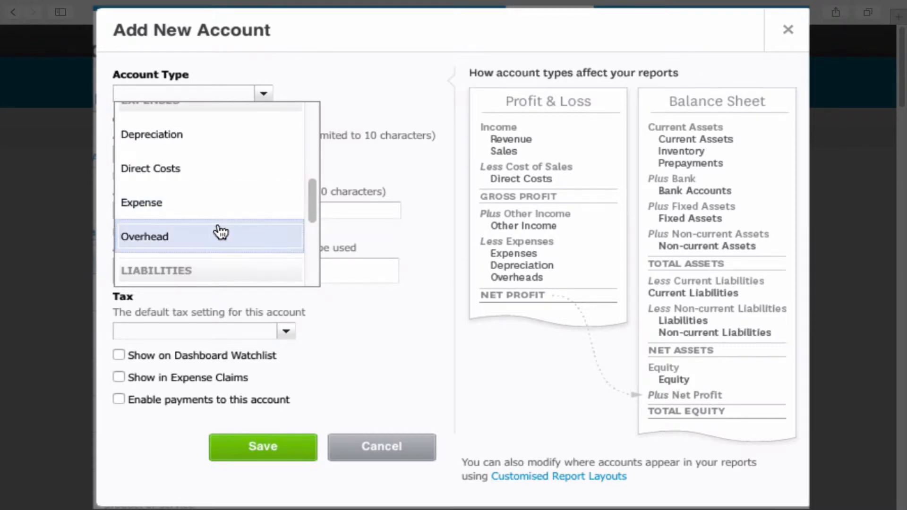
pyautogui.moveTo(206, 196)
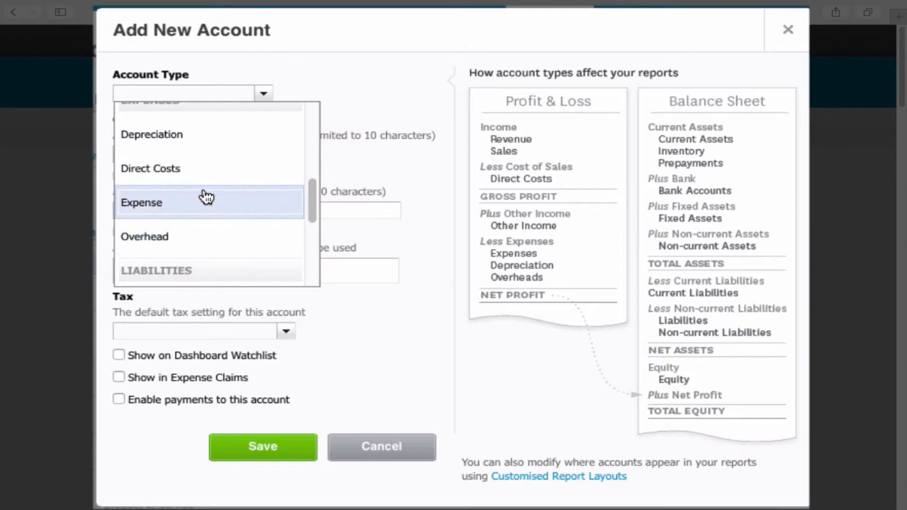
pyautogui.moveTo(187, 217)
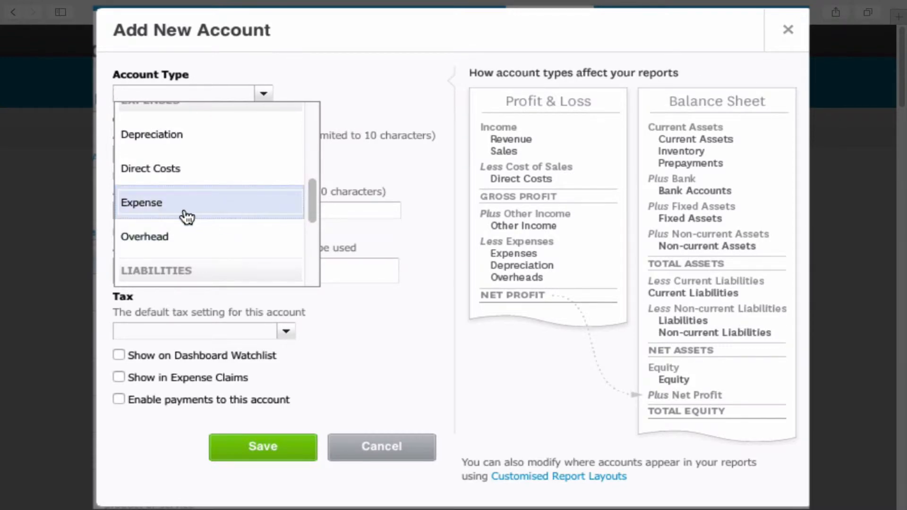
pyautogui.moveTo(198, 242)
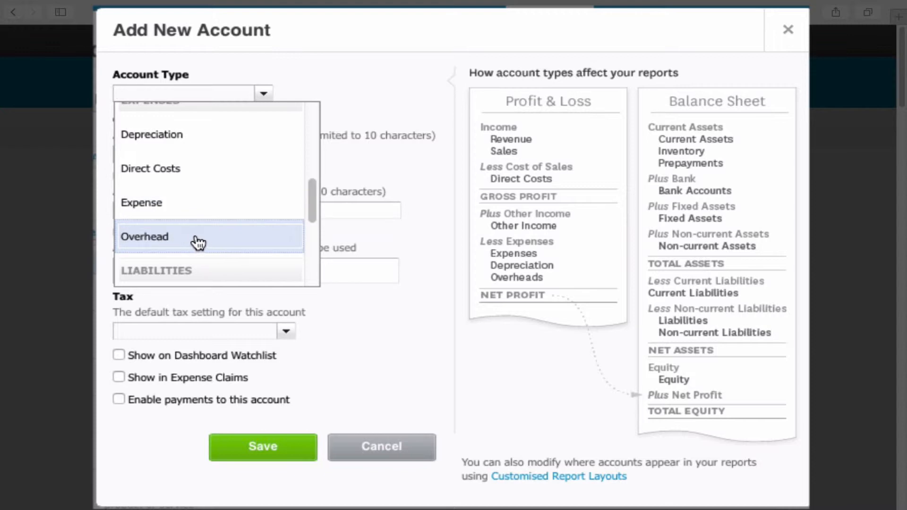
pyautogui.moveTo(193, 215)
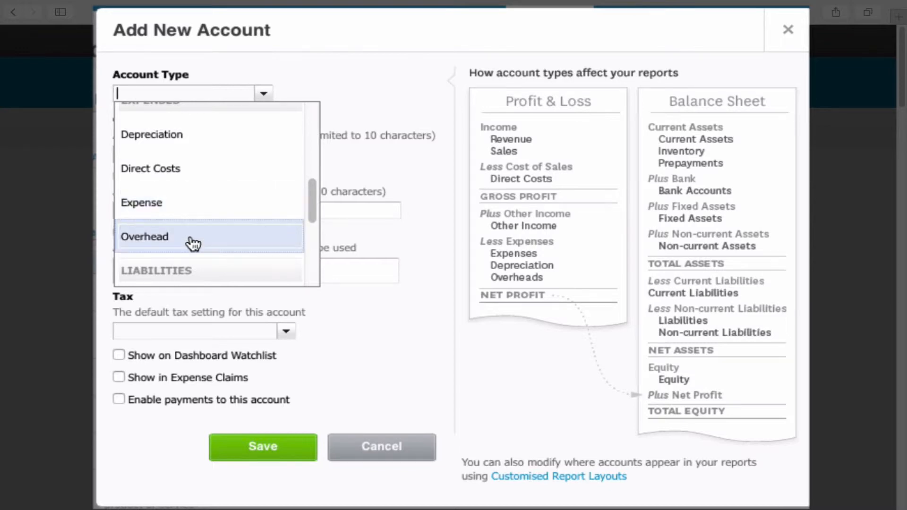
# Make the new account an Overhead account with code 447 and name Catering
pyautogui.click(145, 236)
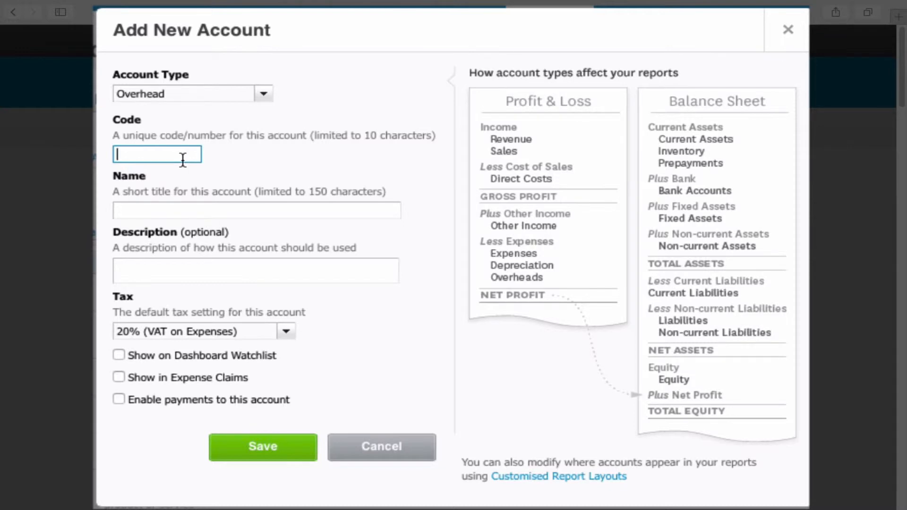
pyautogui.write('4')
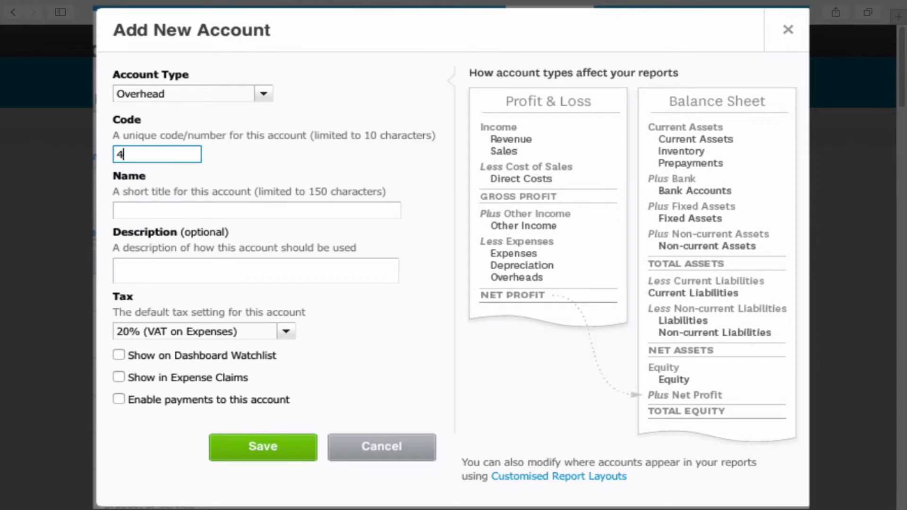
pyautogui.write('47')
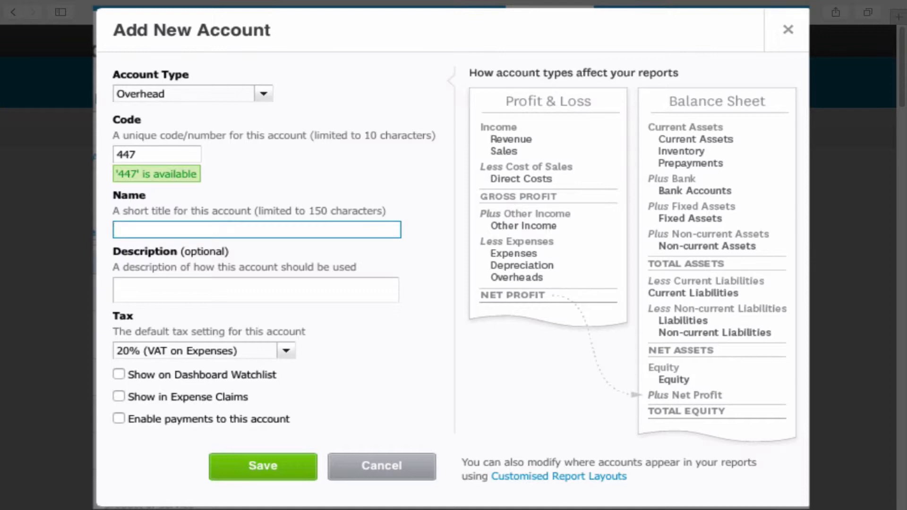
pyautogui.write('Catering')
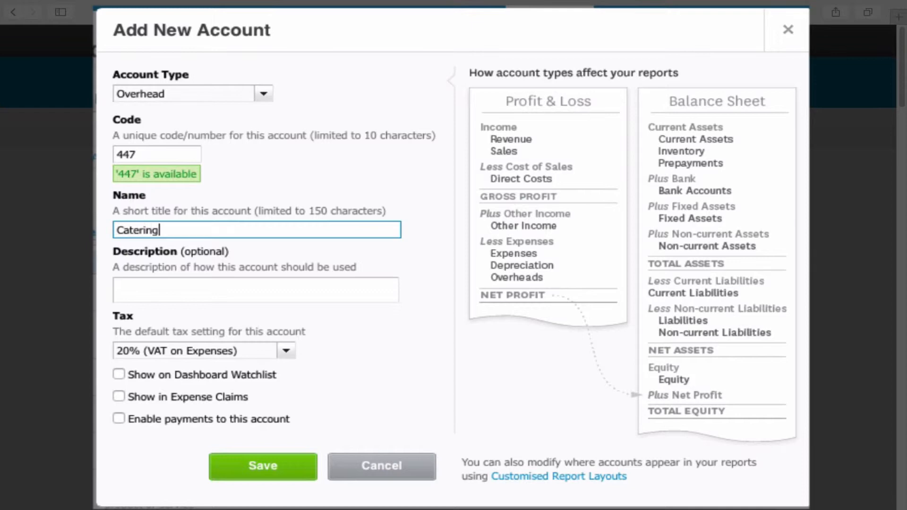
pyautogui.moveTo(193, 259)
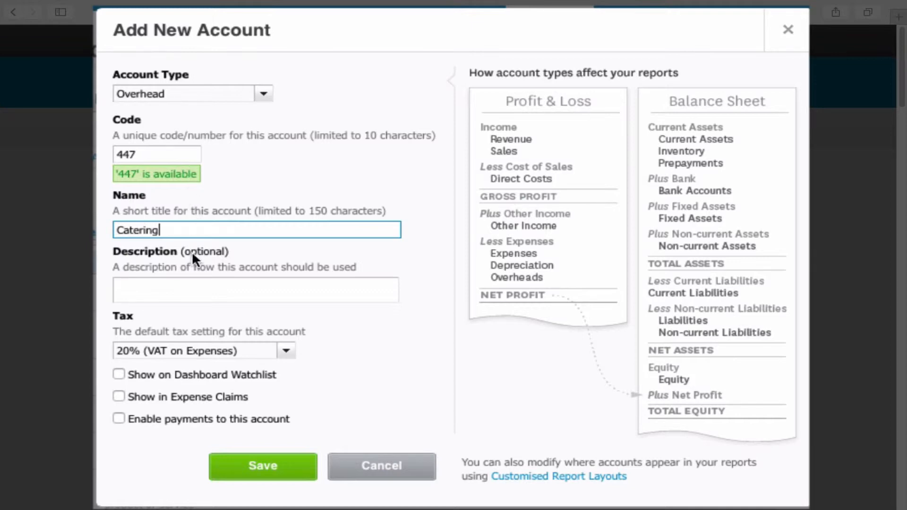
pyautogui.click(255, 290)
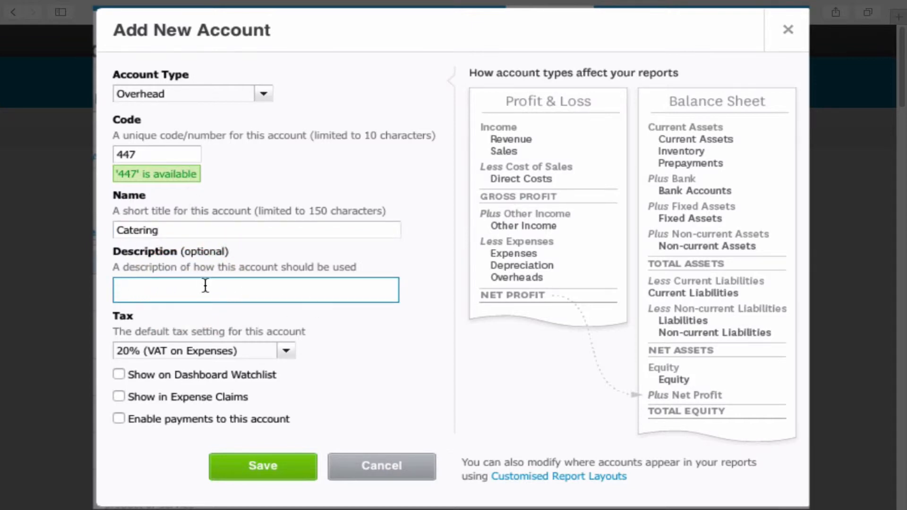
pyautogui.moveTo(213, 274)
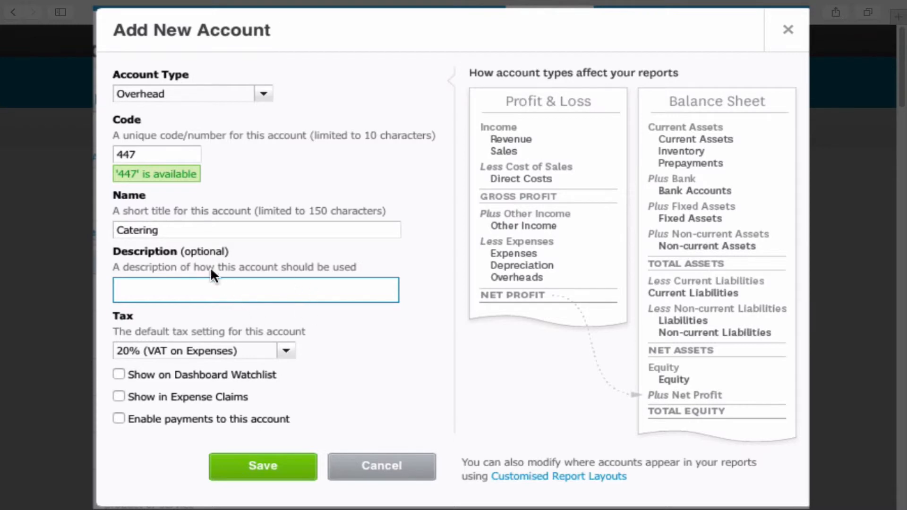
pyautogui.moveTo(248, 261)
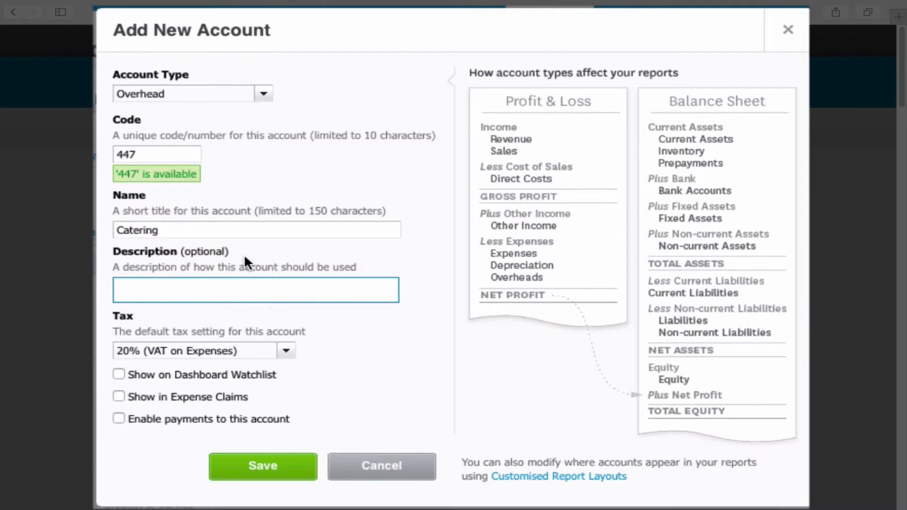
pyautogui.moveTo(270, 352)
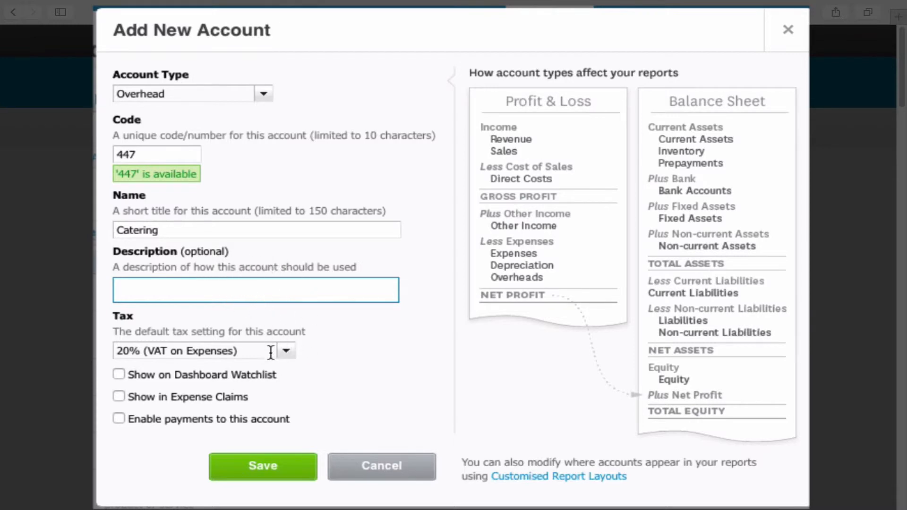
pyautogui.moveTo(258, 342)
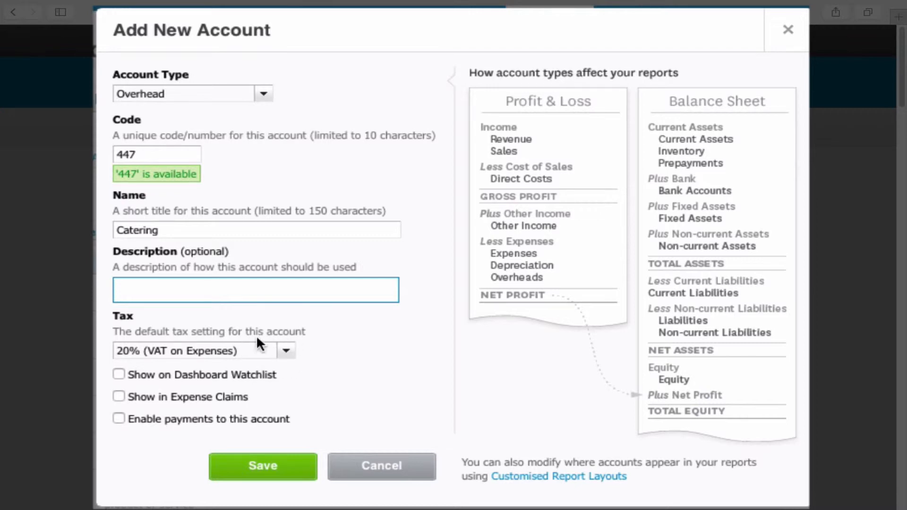
pyautogui.moveTo(163, 383)
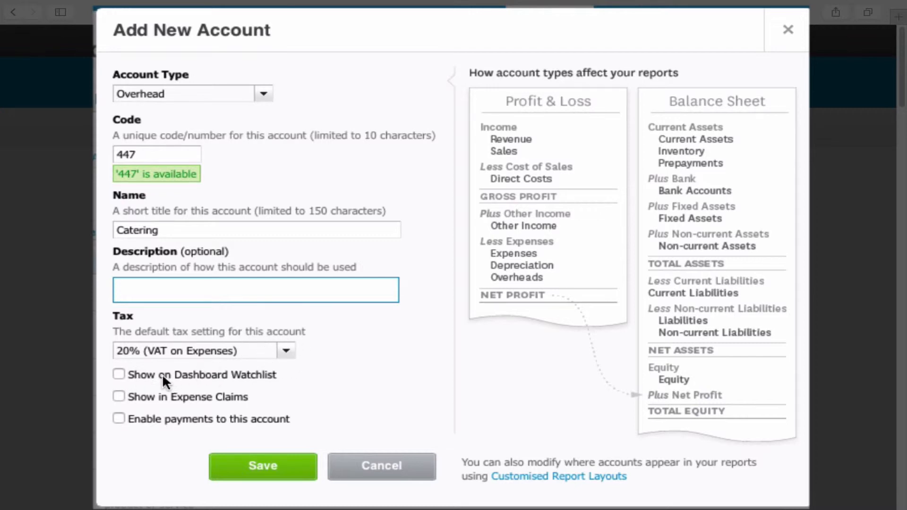
pyautogui.moveTo(268, 390)
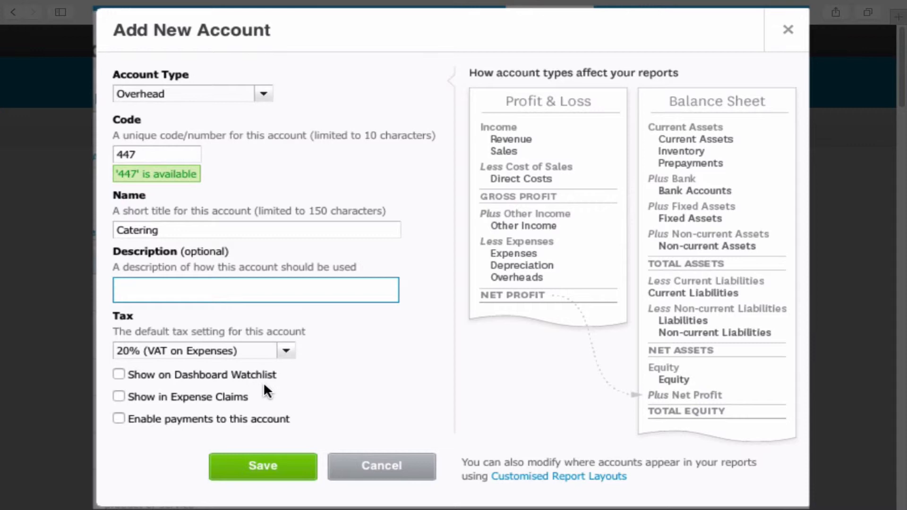
pyautogui.moveTo(292, 383)
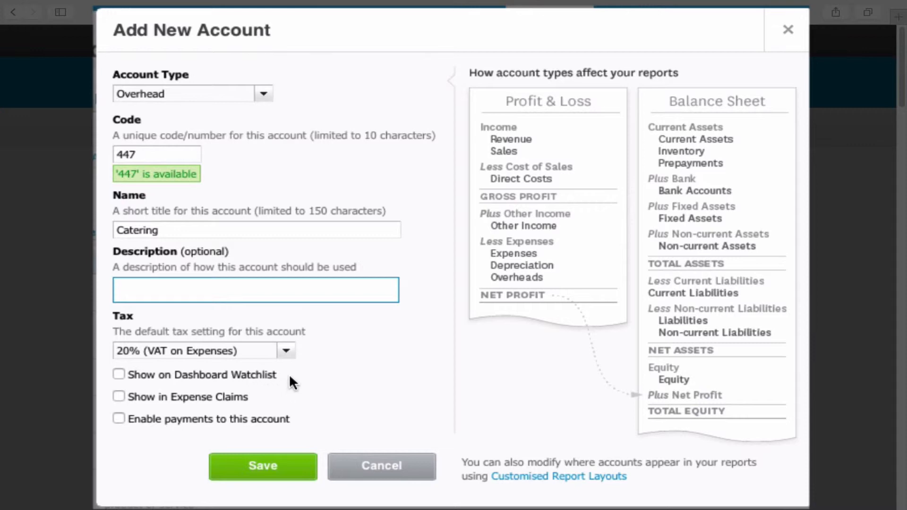
pyautogui.moveTo(147, 411)
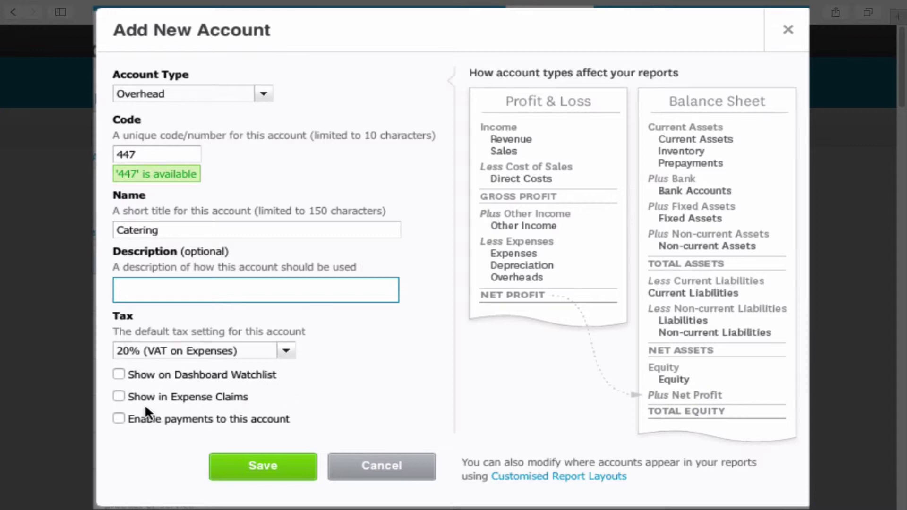
pyautogui.moveTo(269, 404)
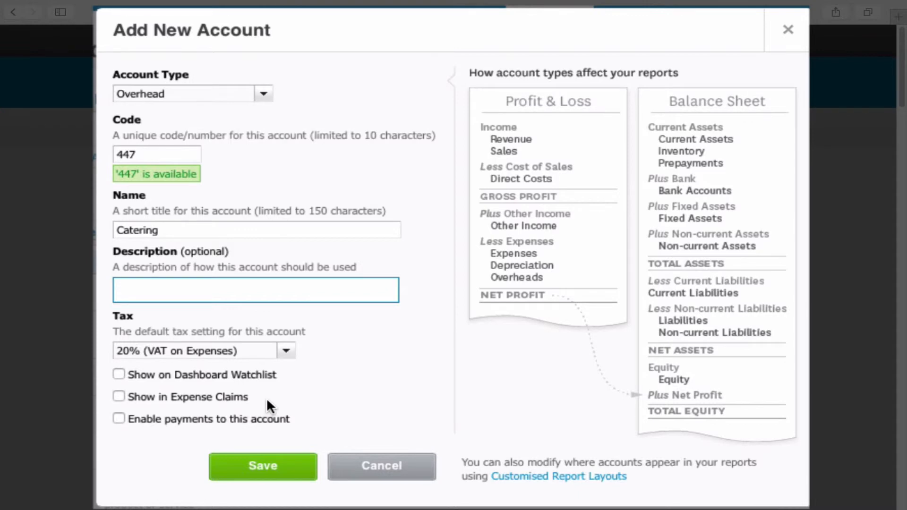
pyautogui.moveTo(268, 404)
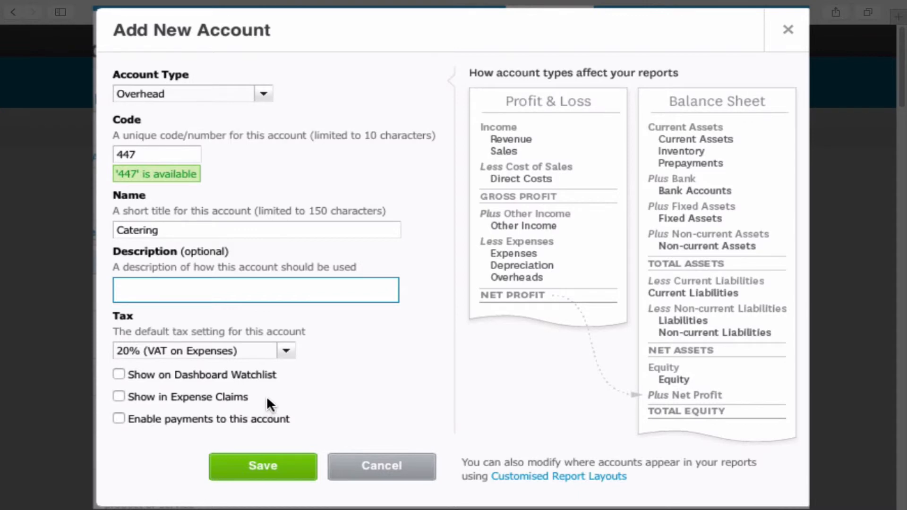
pyautogui.moveTo(219, 430)
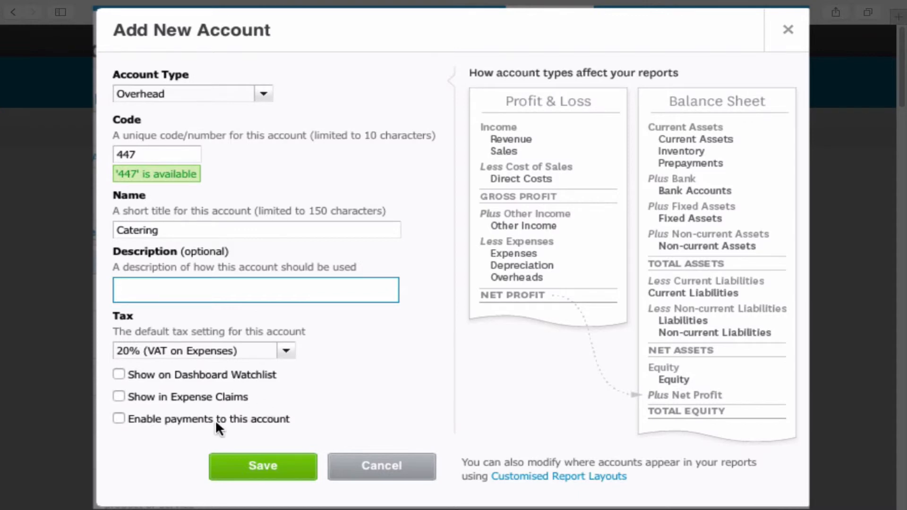
pyautogui.moveTo(279, 433)
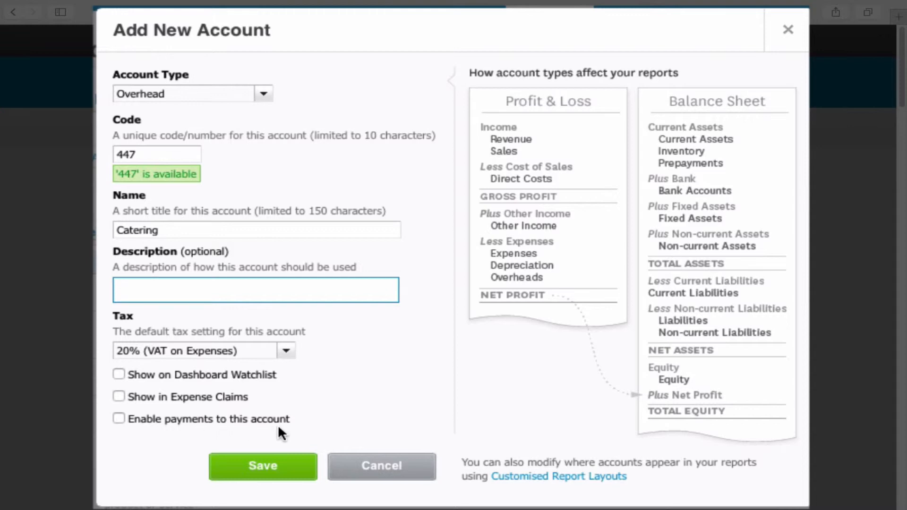
pyautogui.moveTo(300, 438)
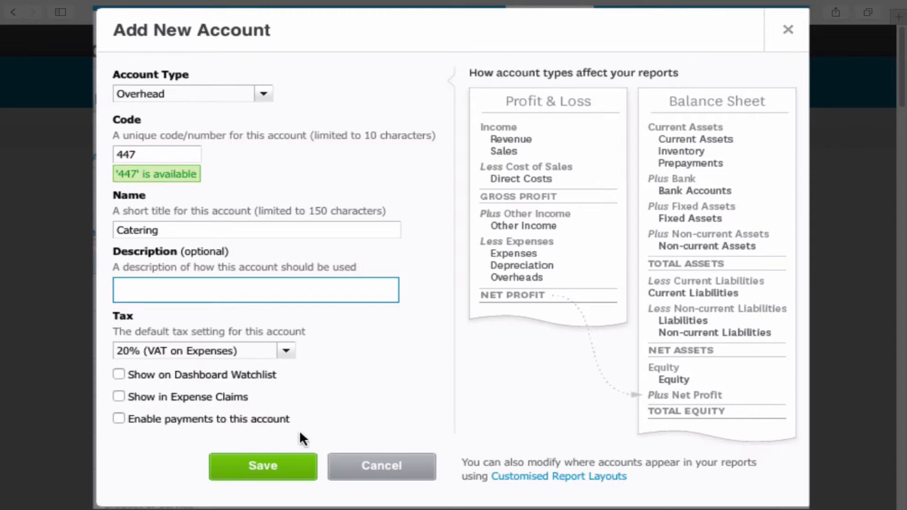
pyautogui.moveTo(310, 429)
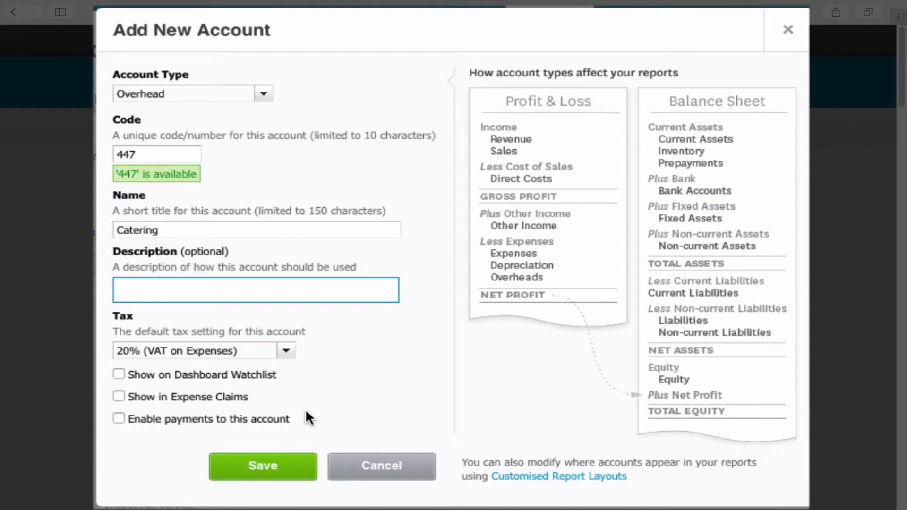
pyautogui.moveTo(286, 408)
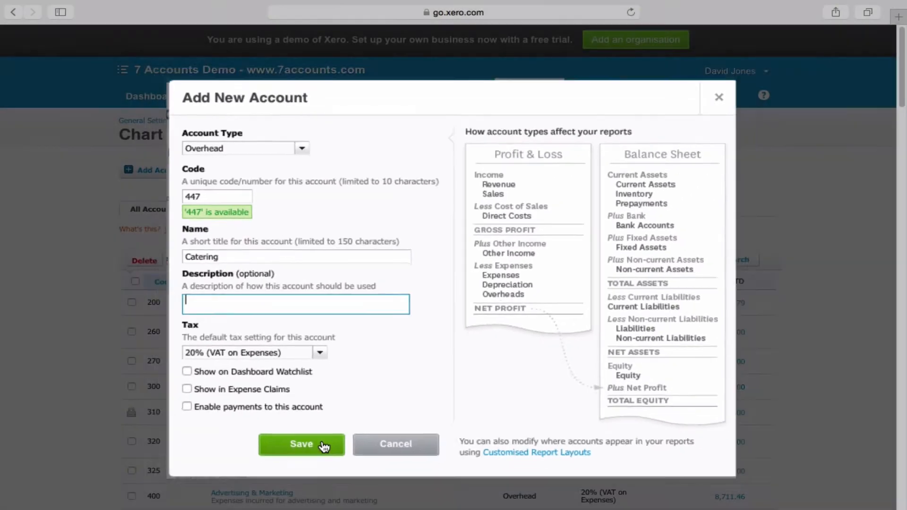
# Save account 447 Catering and go to the Purchases overview under Accounts
pyautogui.click(300, 444)
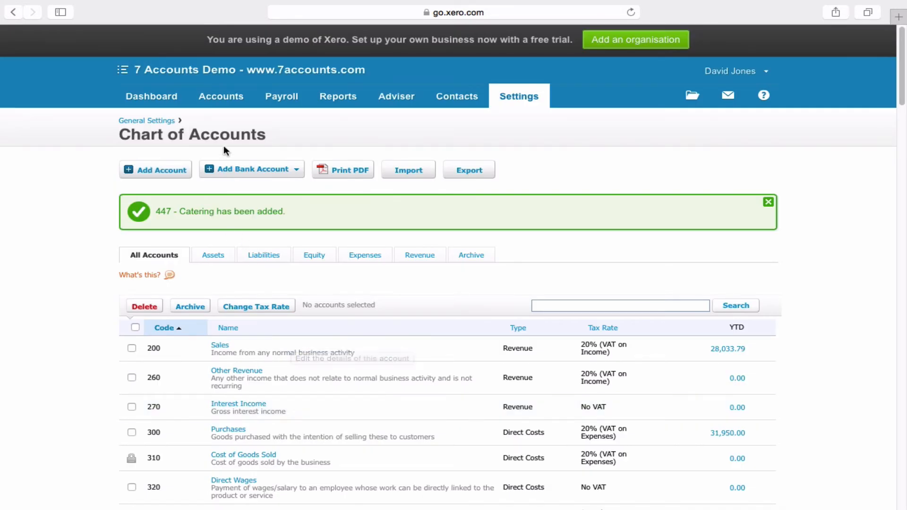
pyautogui.click(221, 97)
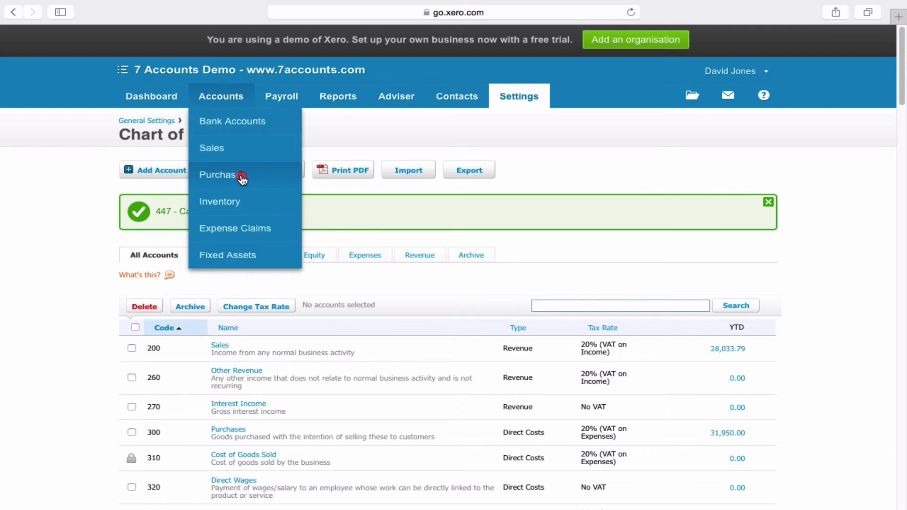
pyautogui.click(241, 175)
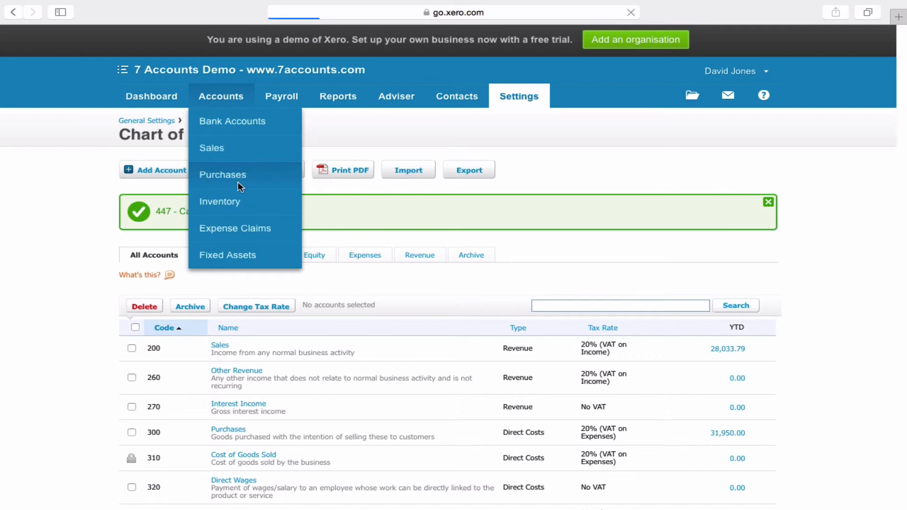
pyautogui.click(223, 175)
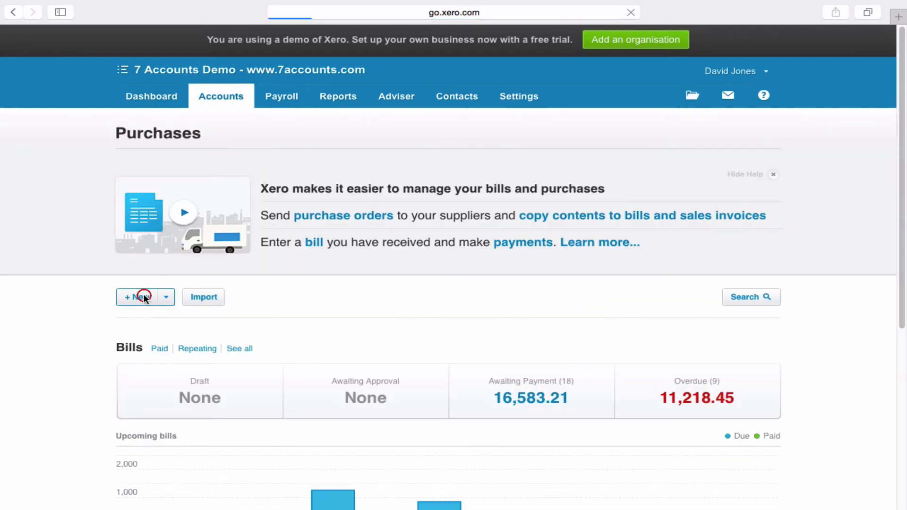
# Create a new bill from Tesco with a Catering line priced at 50.00
pyautogui.click(141, 296)
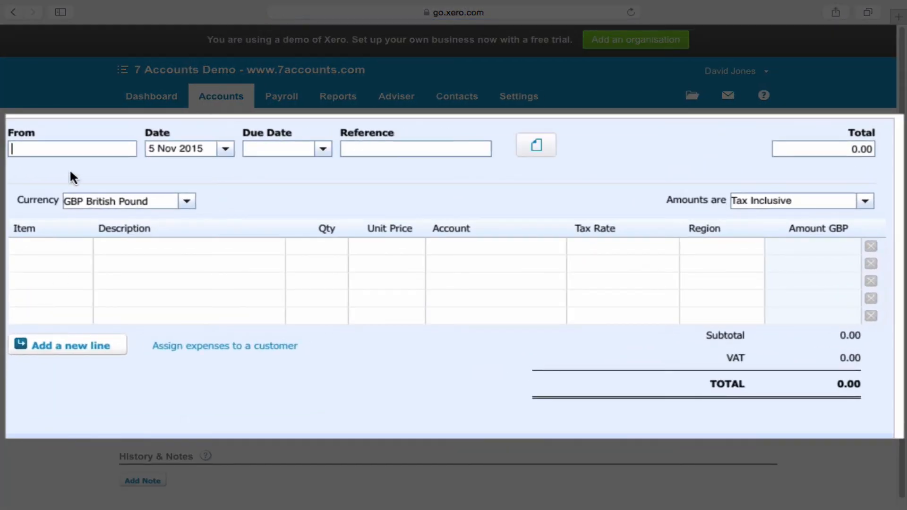
pyautogui.write('Tesco')
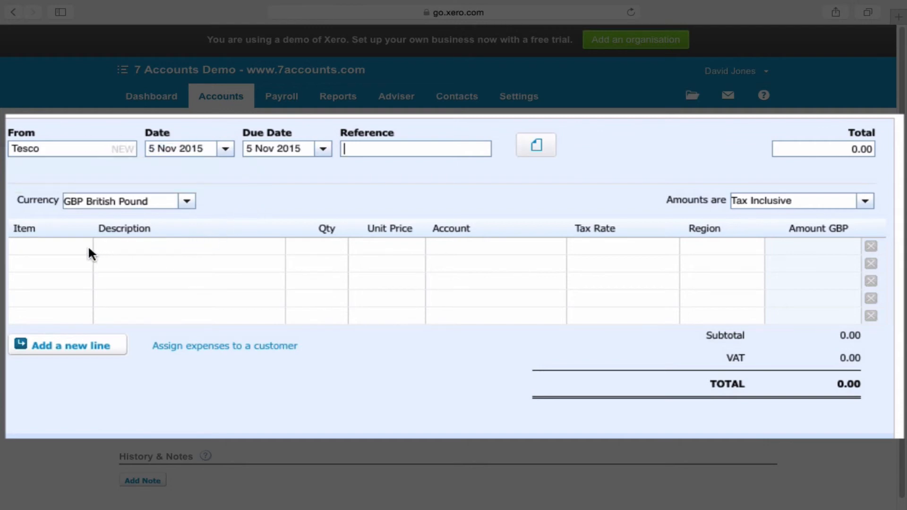
pyautogui.write('Catering')
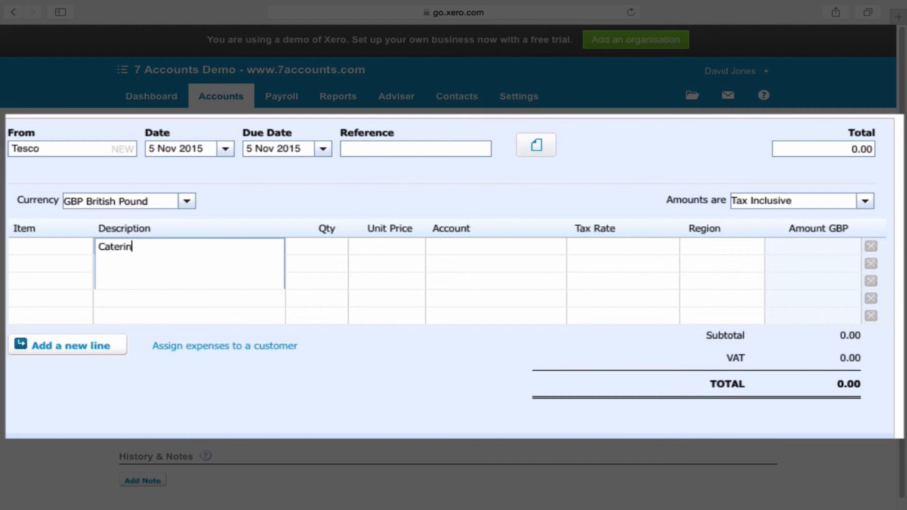
pyautogui.click(387, 245)
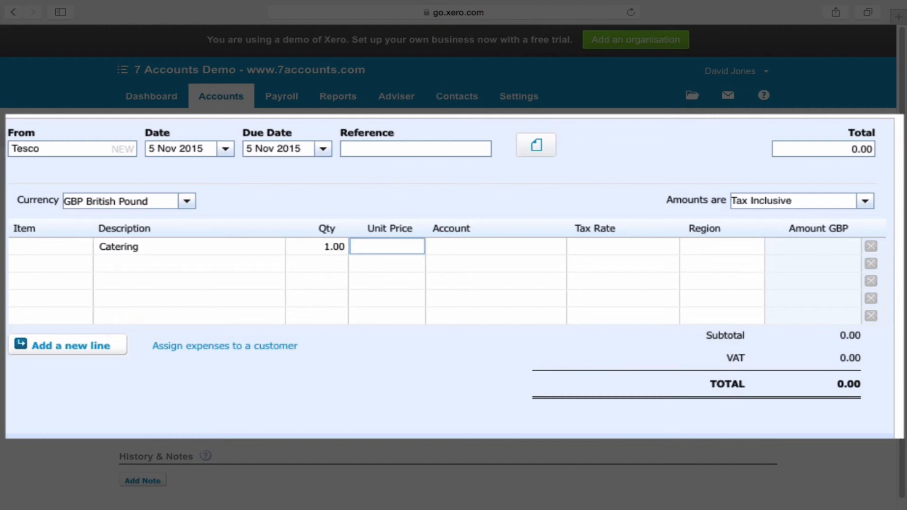
pyautogui.write('50.00')
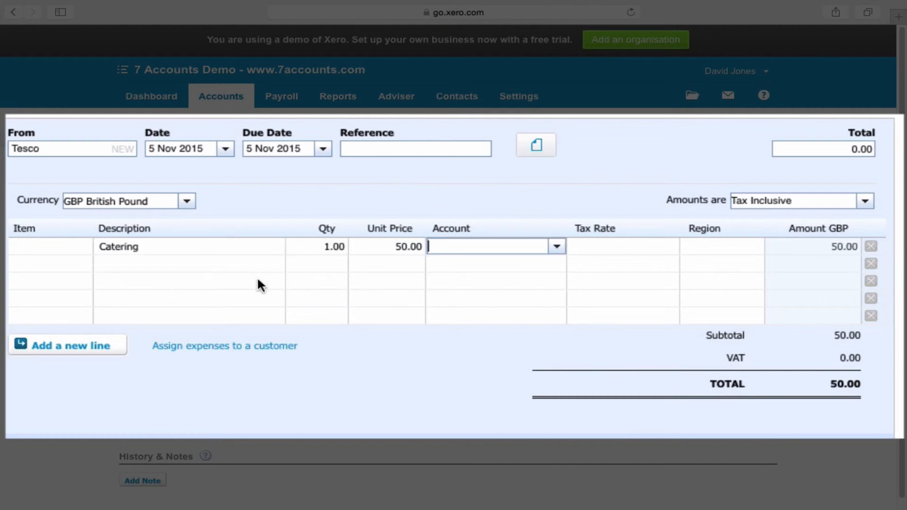
# Code the Catering bill line to account 447 - Catering
pyautogui.write('cater')
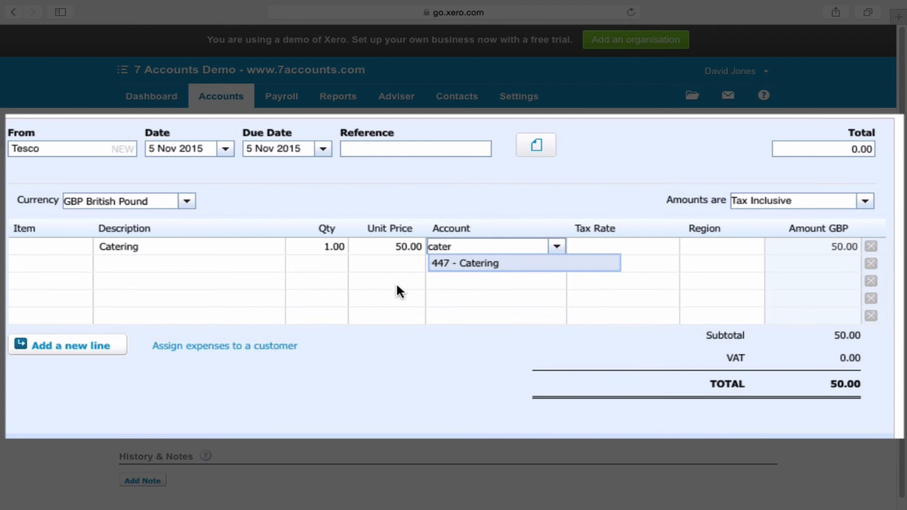
pyautogui.moveTo(484, 270)
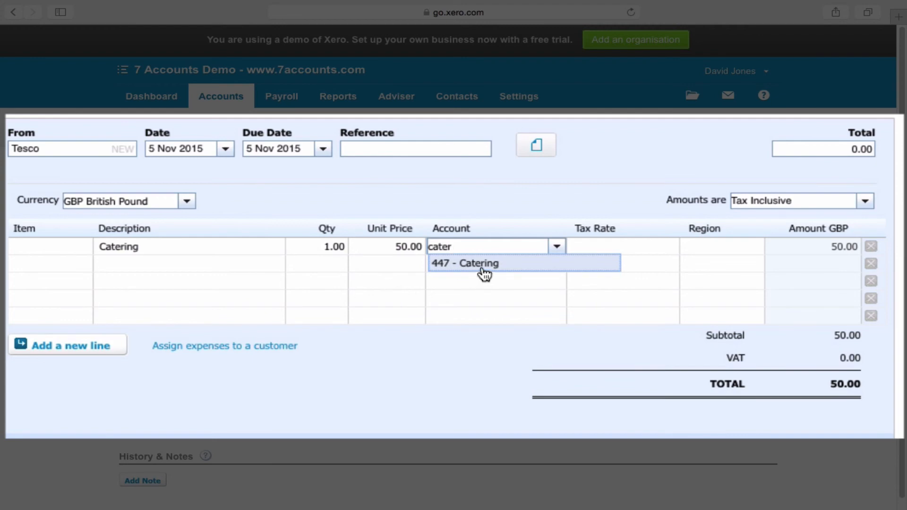
pyautogui.click(464, 262)
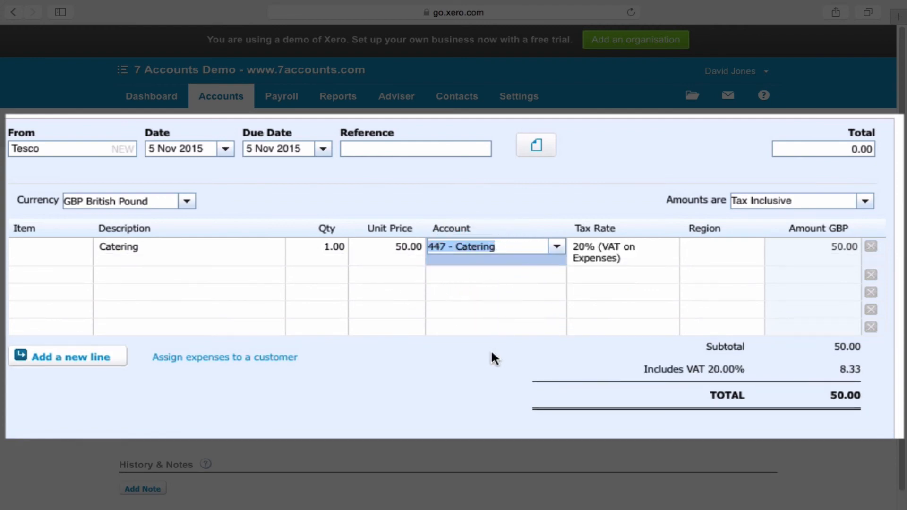